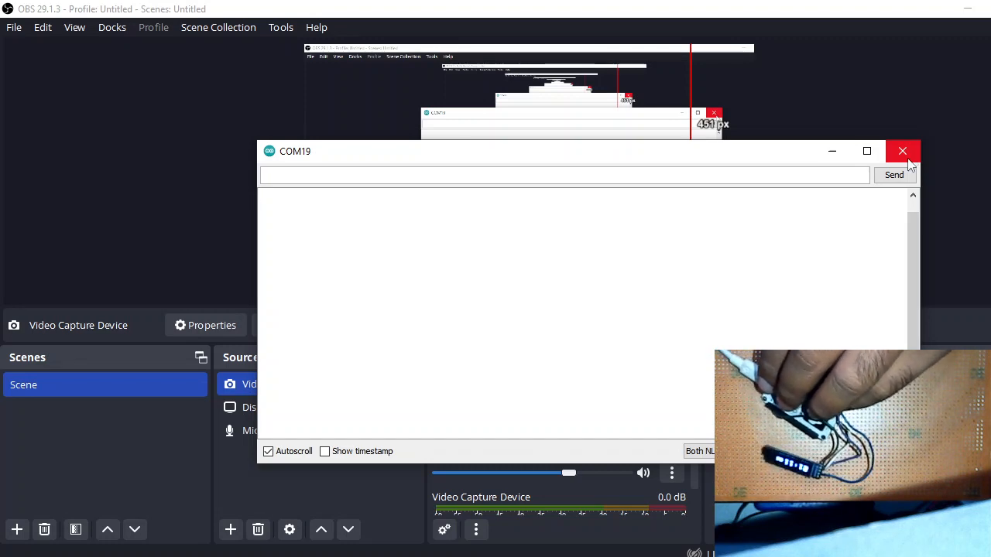
Close the COM19 Serial Monitor to return to the esp8266_0_91_oled_clock_working sketch
left_click(903, 151)
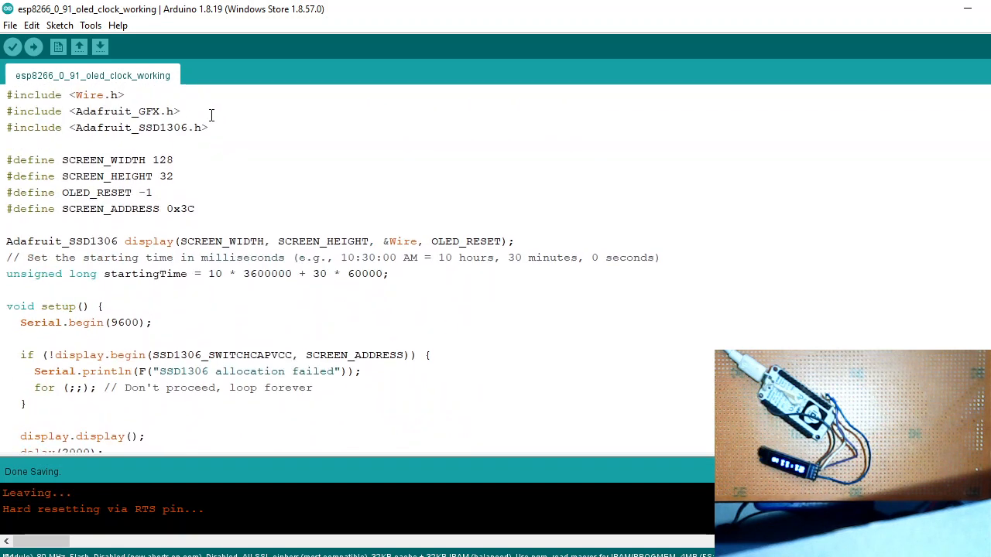
double_click(188, 127)
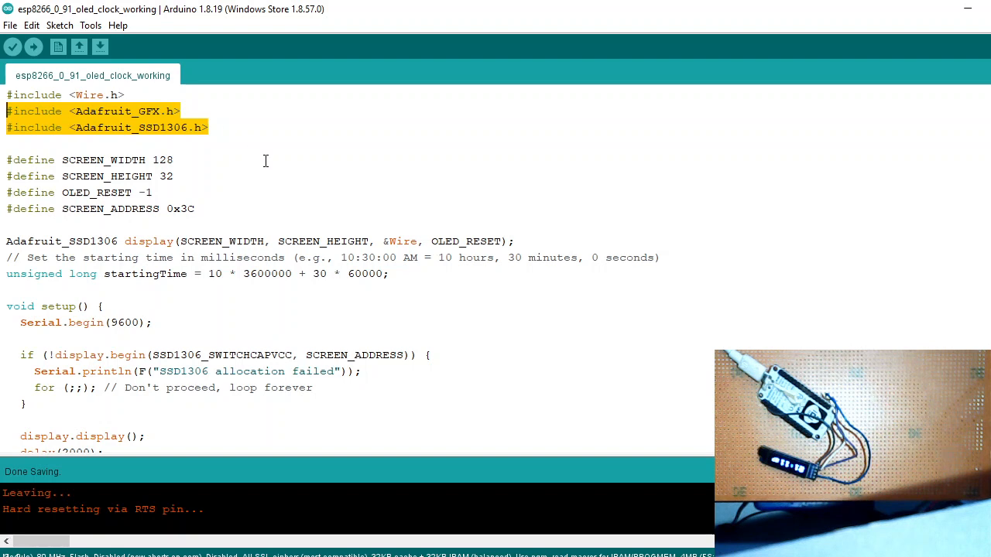
left_click(173, 208)
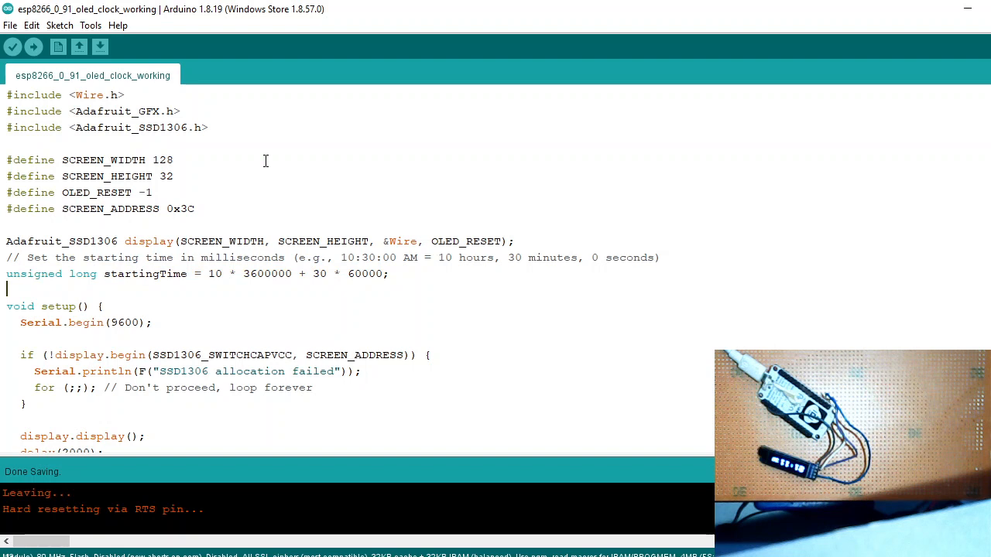
left_click(143, 436)
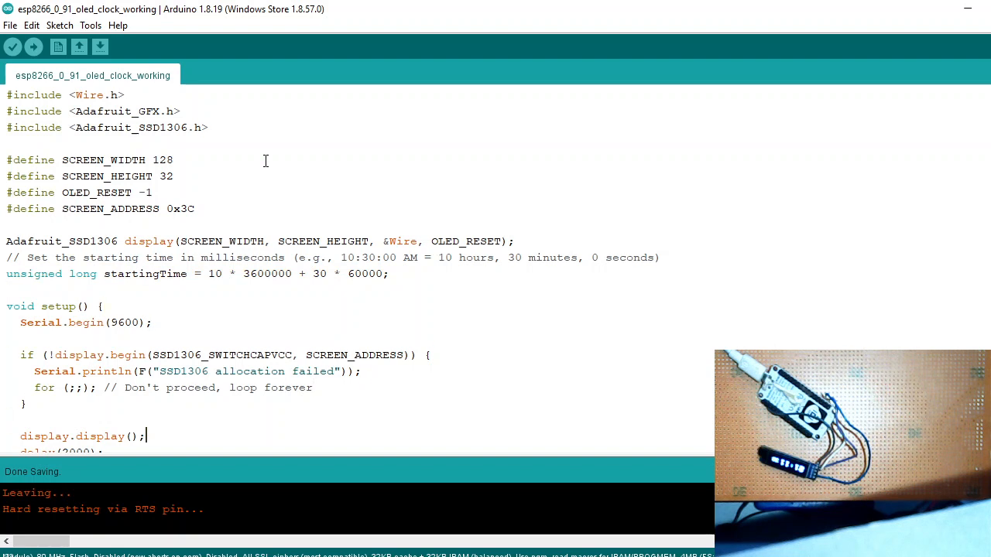
scroll("down", 3)
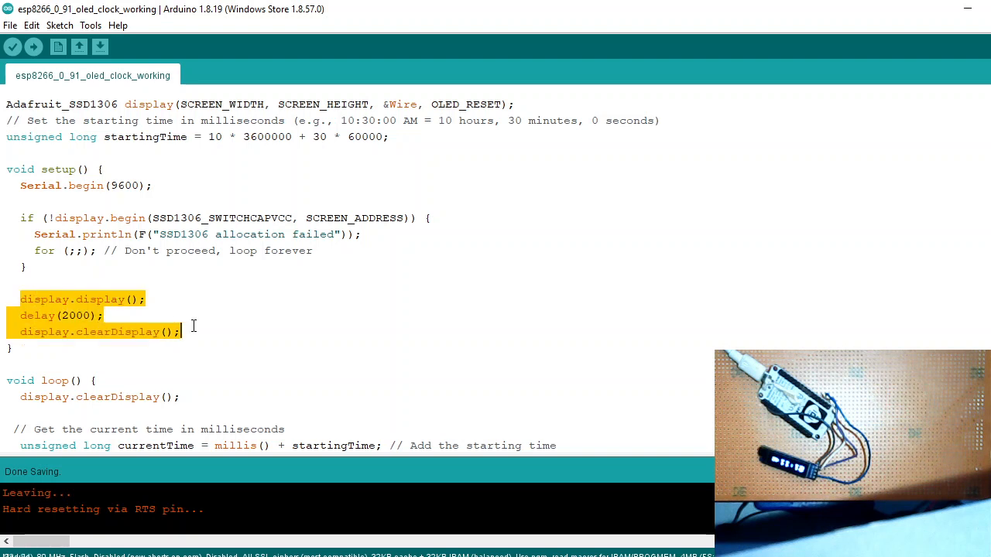
scroll("down", 3)
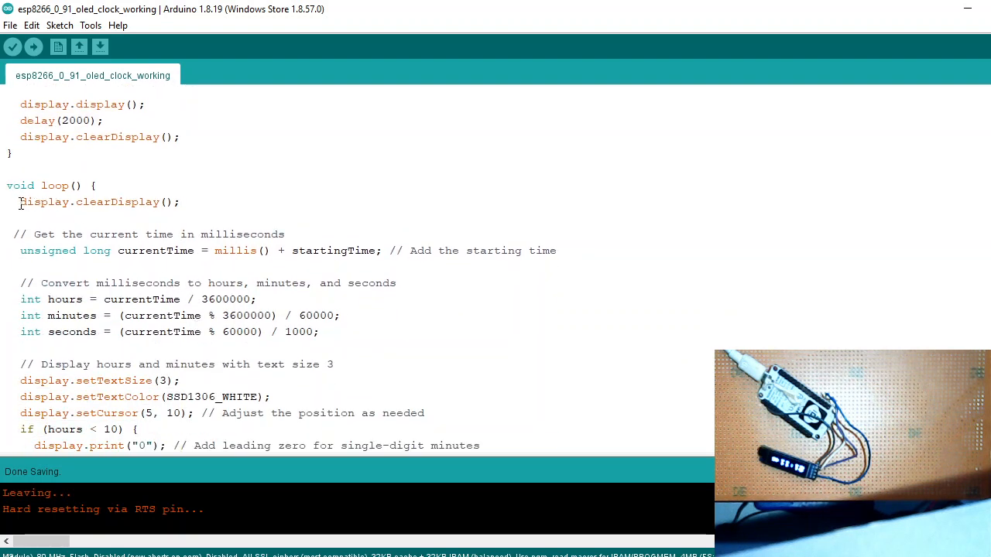
double_click(89, 202)
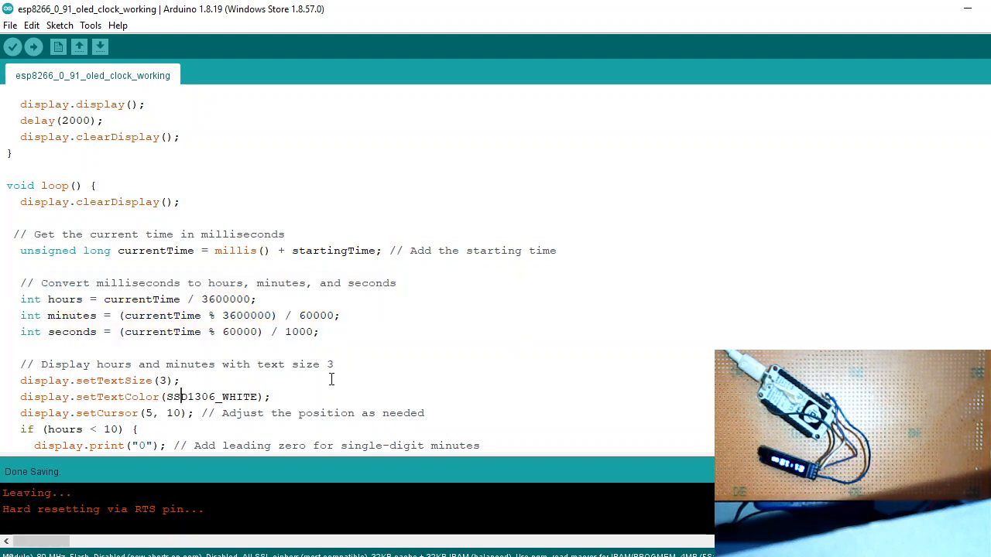
scroll("down", 3)
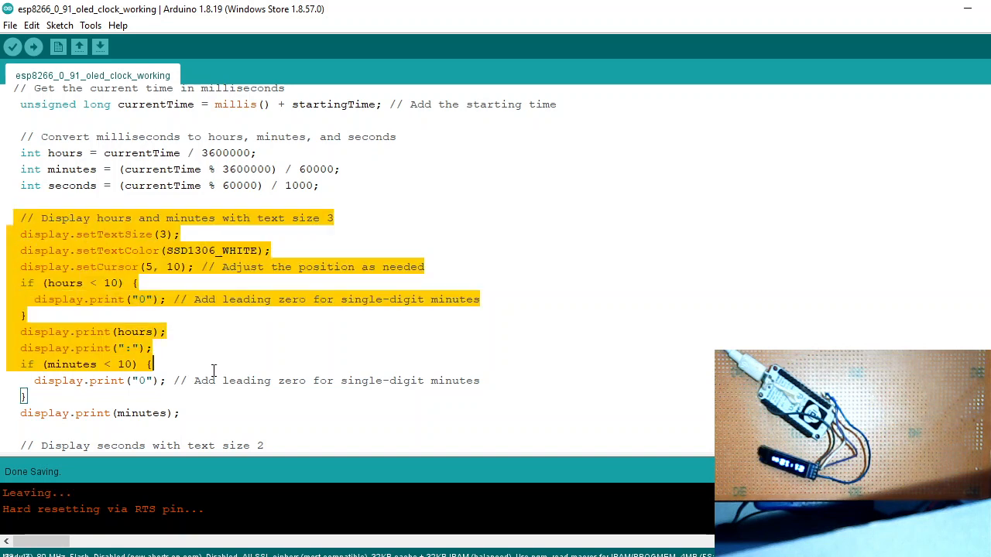
scroll("down", 3)
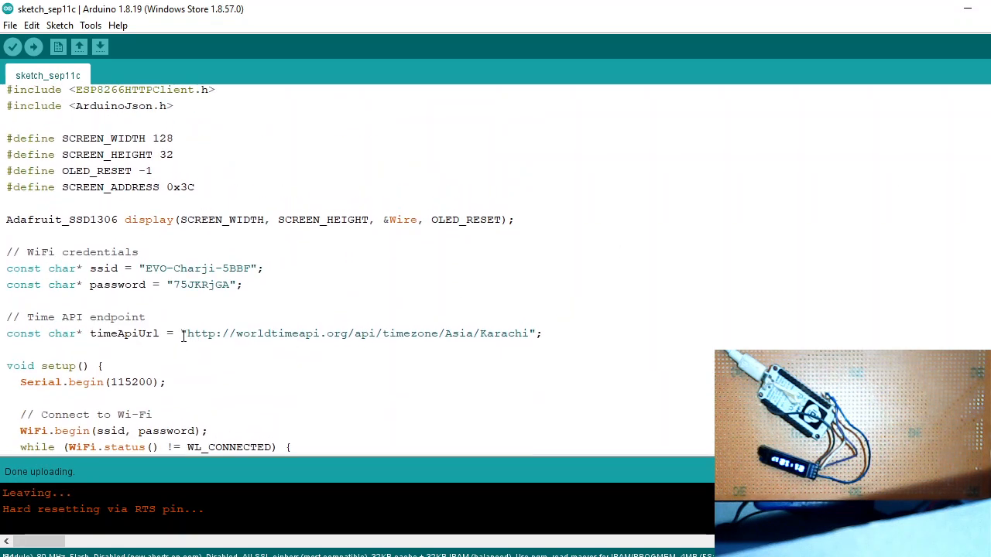
Highlight the world time API address in the sketch_sep11c WiFi clock sketch
left_click_drag(182, 333, 517, 333)
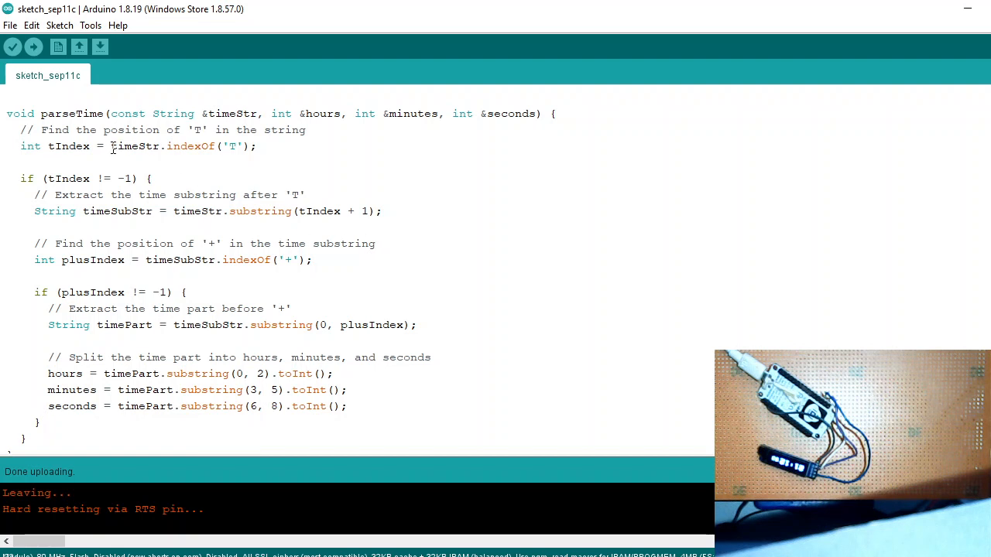
left_click_drag(110, 146, 259, 146)
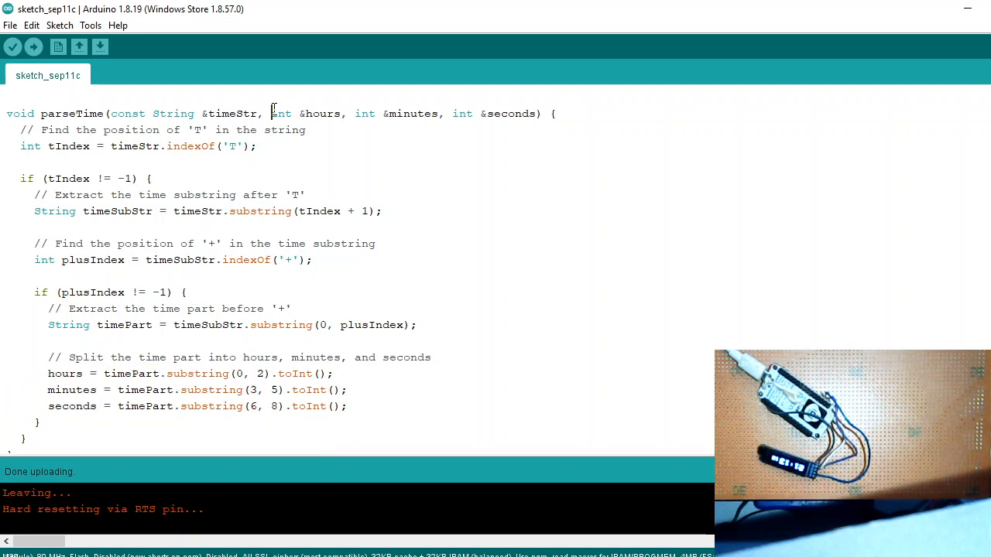
left_click_drag(271, 113, 538, 113)
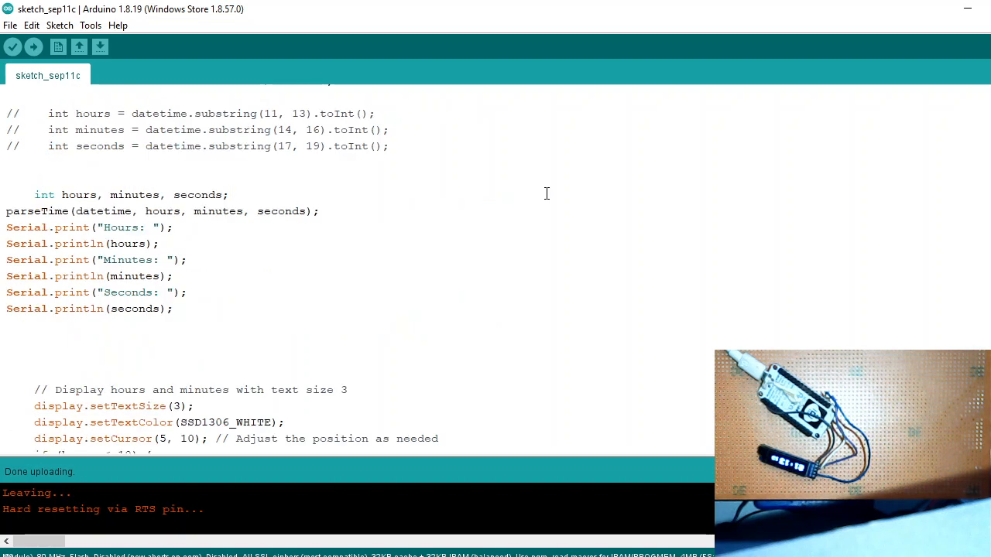
left_click(320, 211)
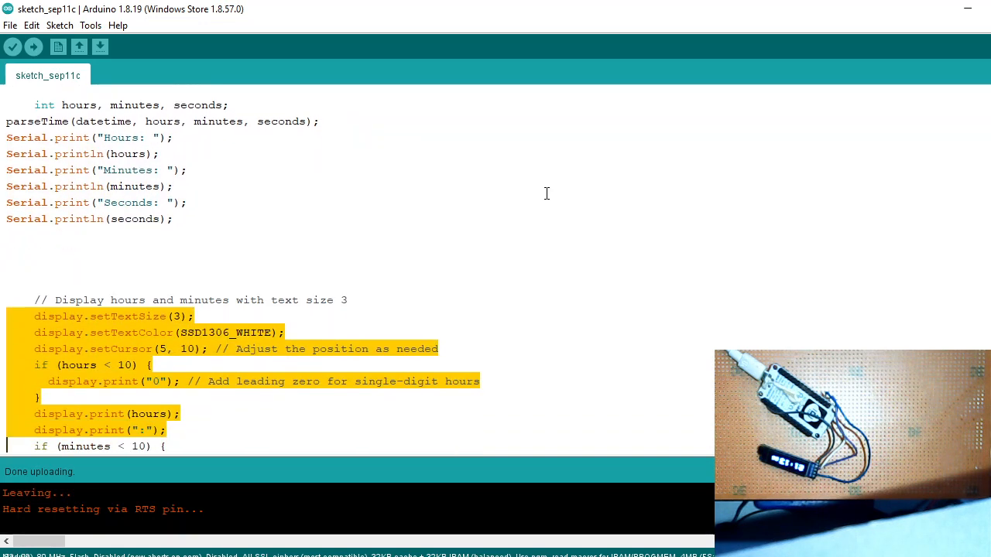
scroll("down", 3)
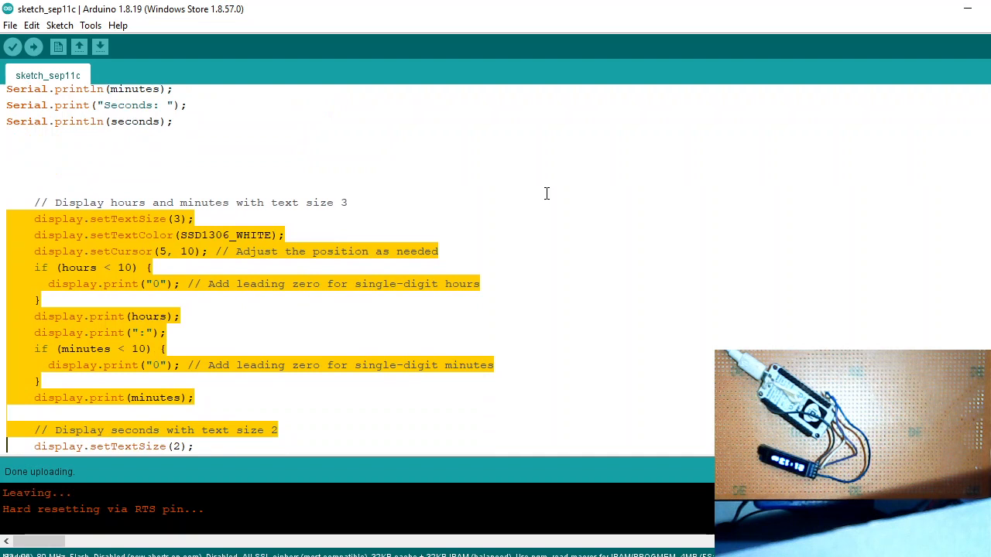
left_click(228, 332)
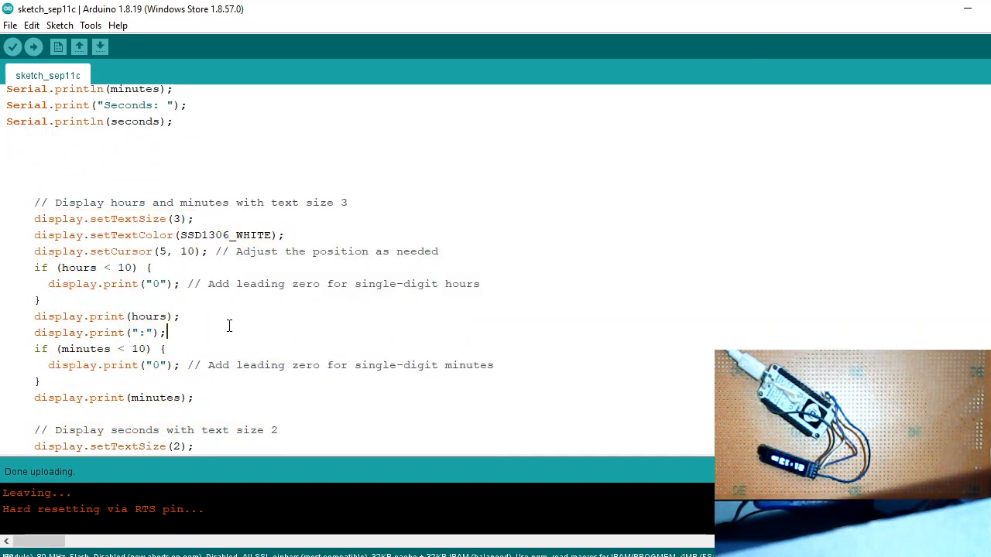
mouse_move(32, 328)
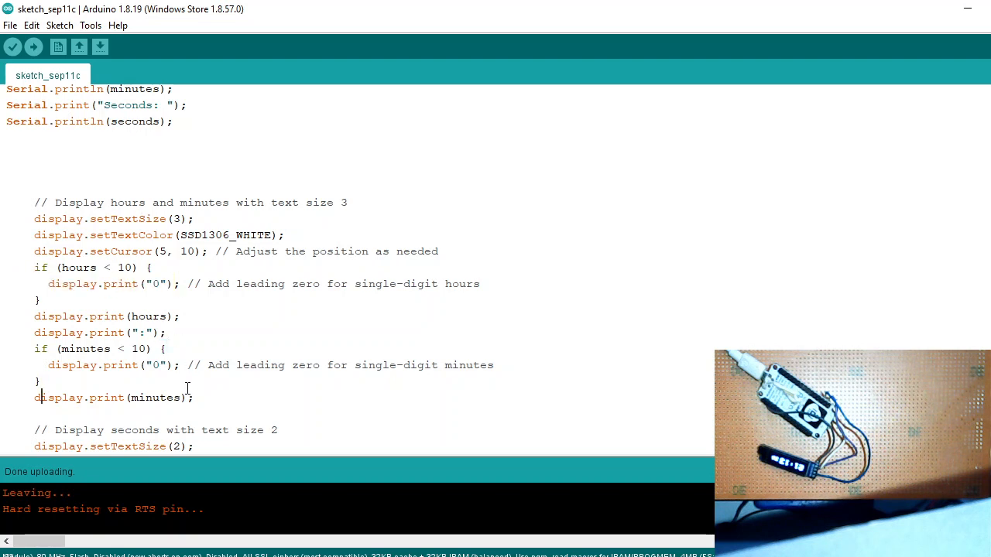
scroll("down", 3)
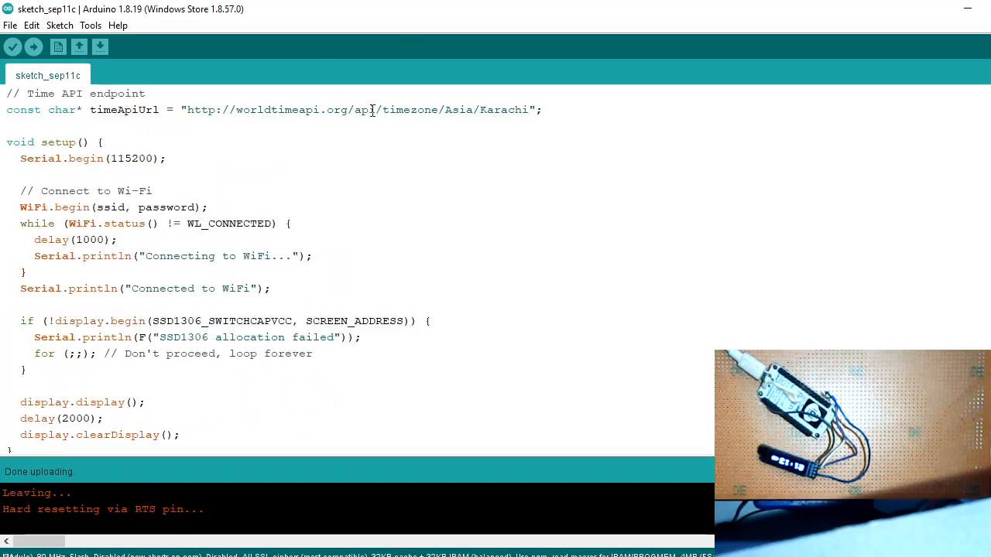
double_click(459, 109)
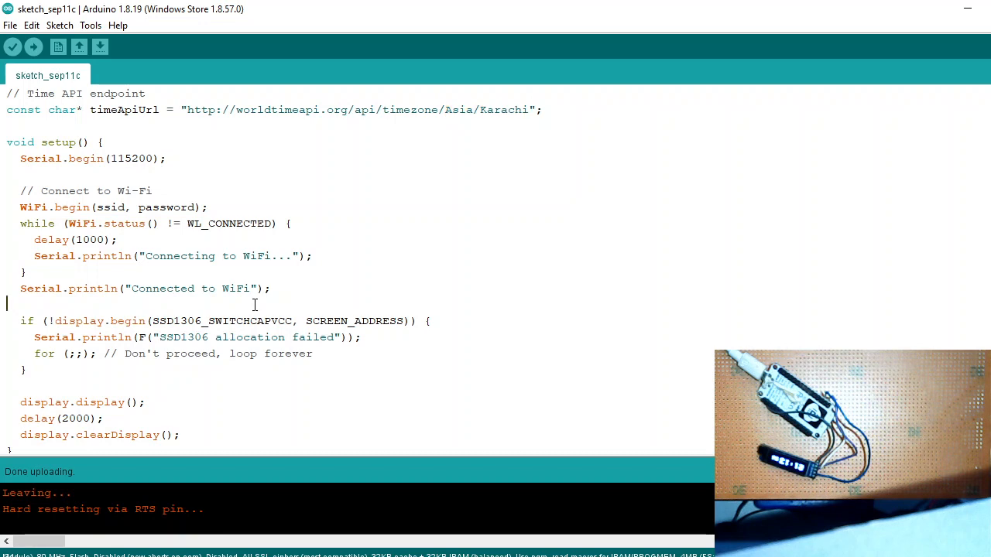
scroll("down", 3)
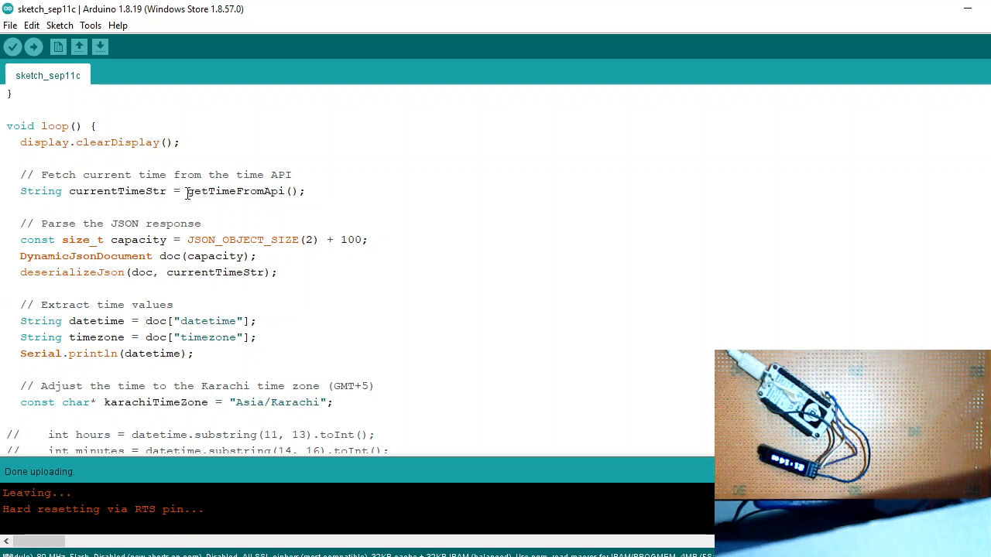
double_click(234, 191)
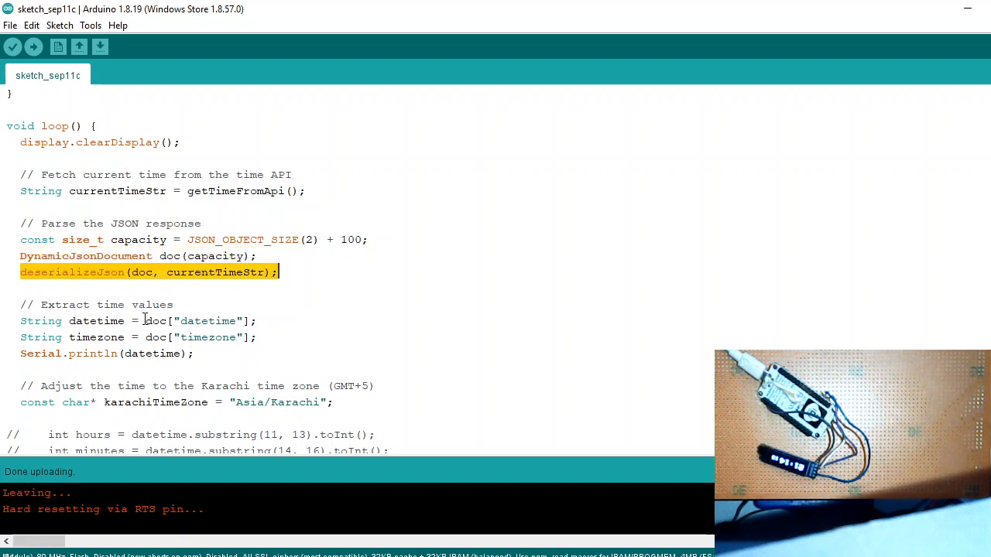
double_click(198, 320)
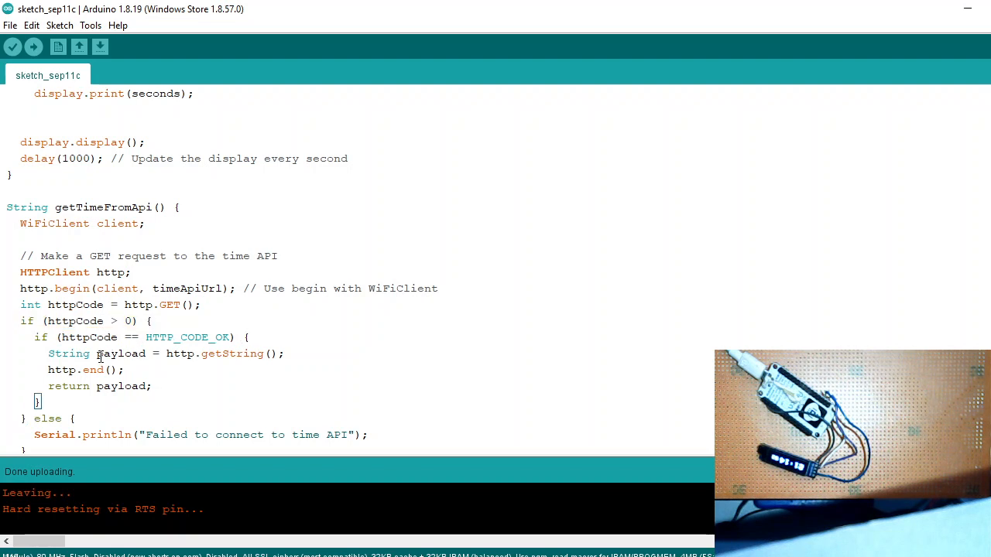
Enter http.end(), highlight the cleanup and empty-return lines, then open the Serial Monitor
double_click(58, 369)
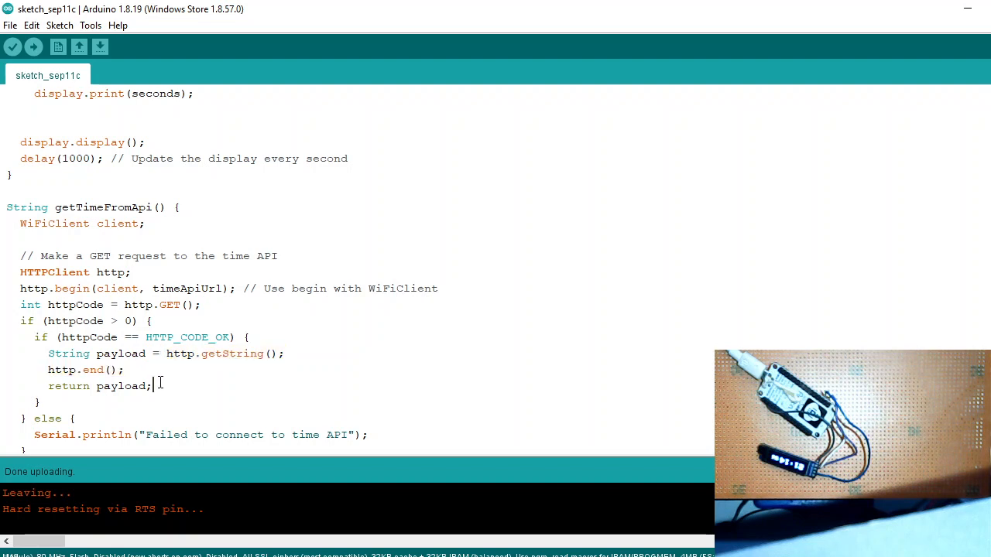
type("http.end();")
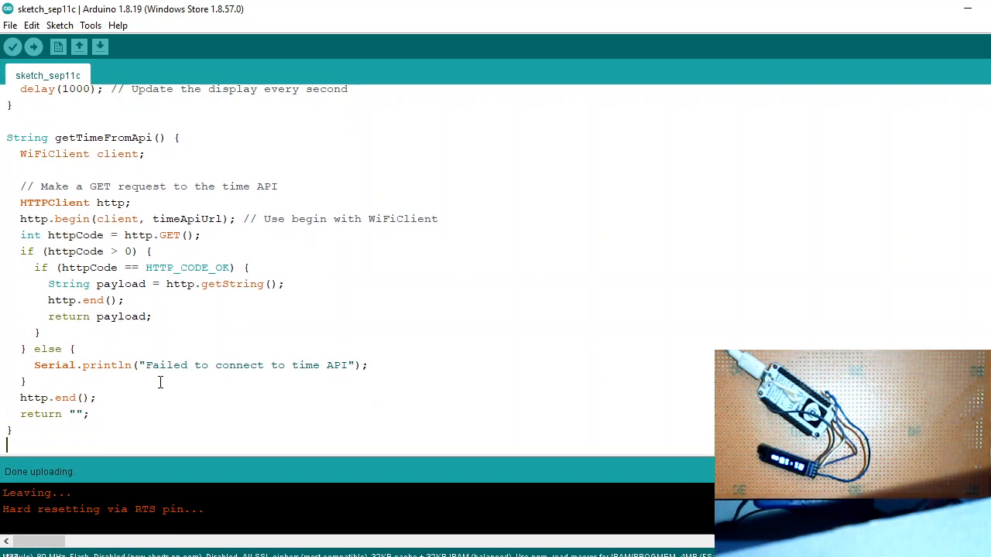
scroll("down", 3)
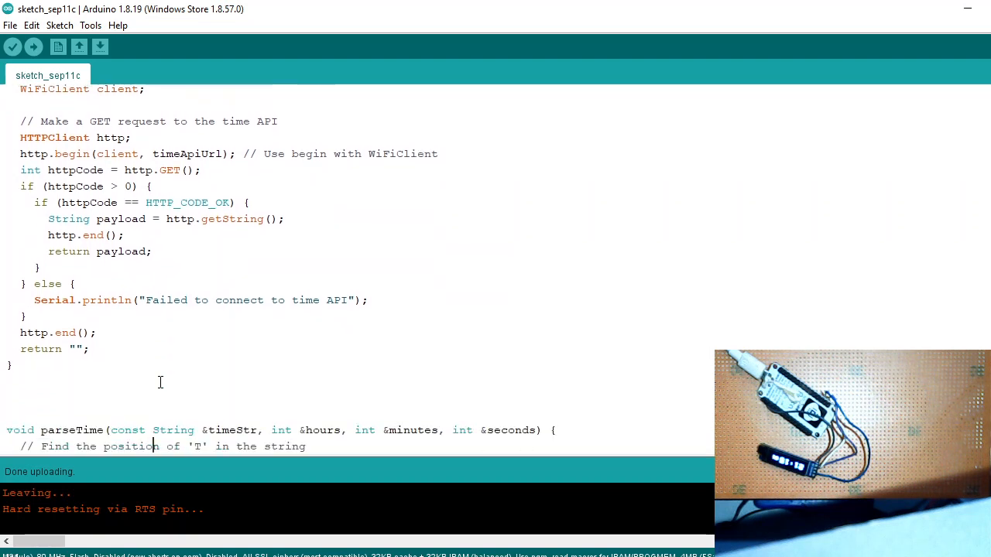
double_click(34, 332)
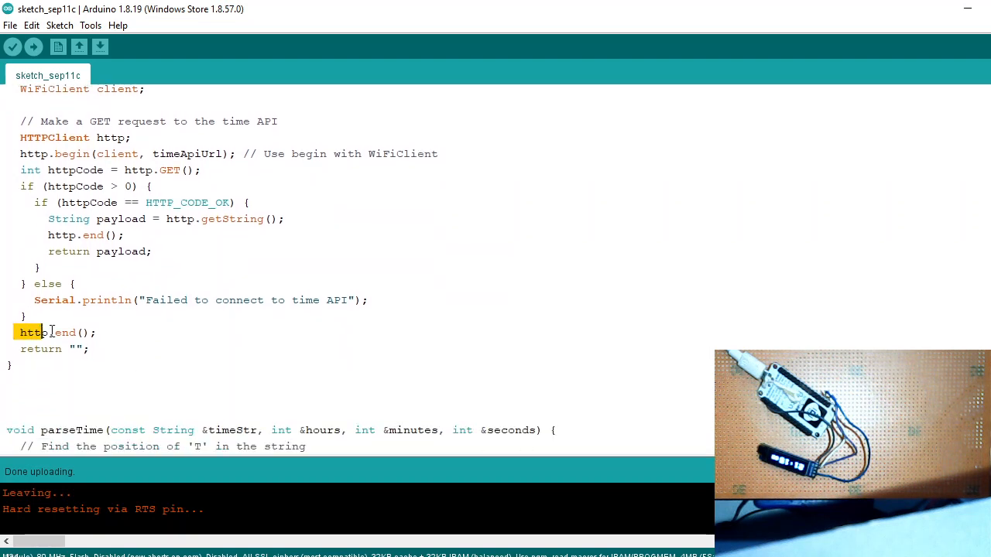
left_click_drag(21, 332, 111, 349)
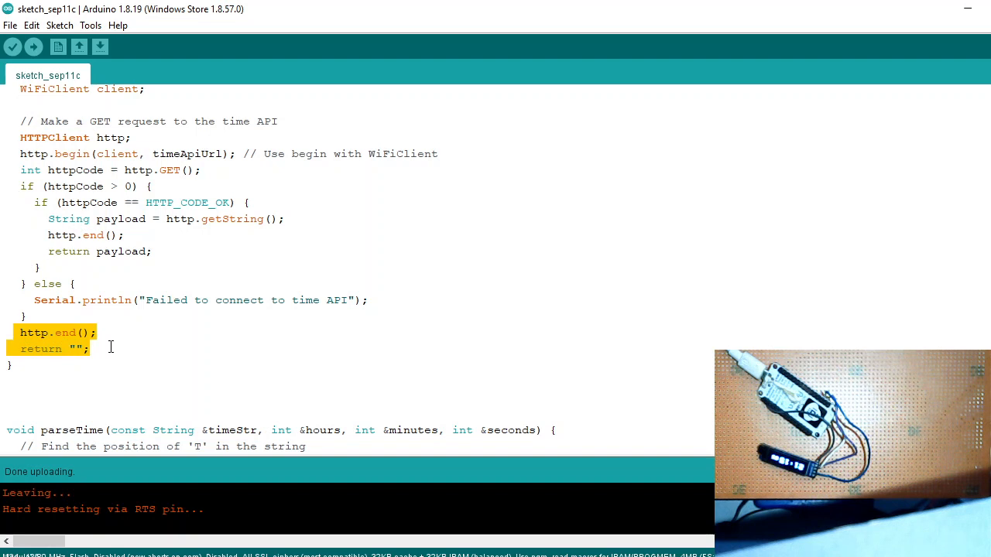
left_click(979, 47)
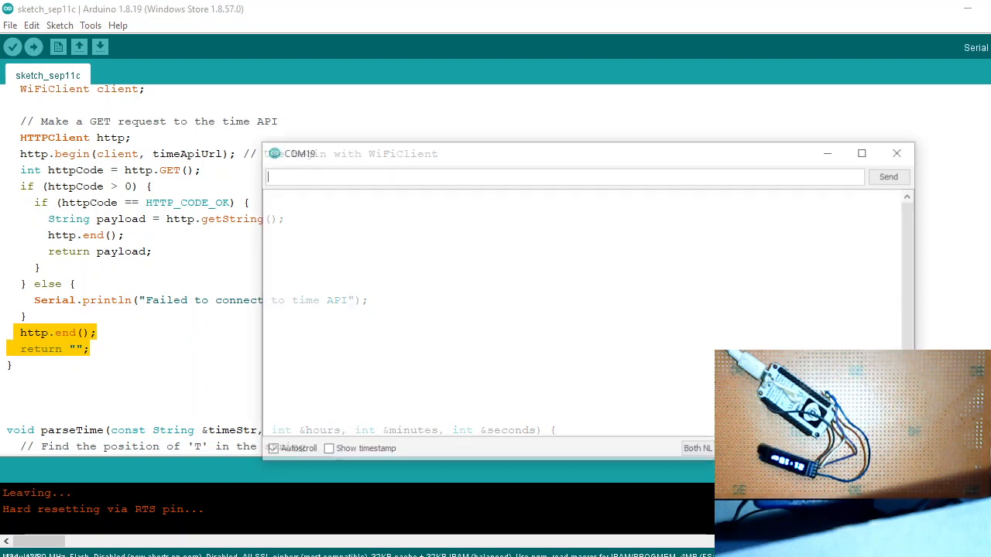